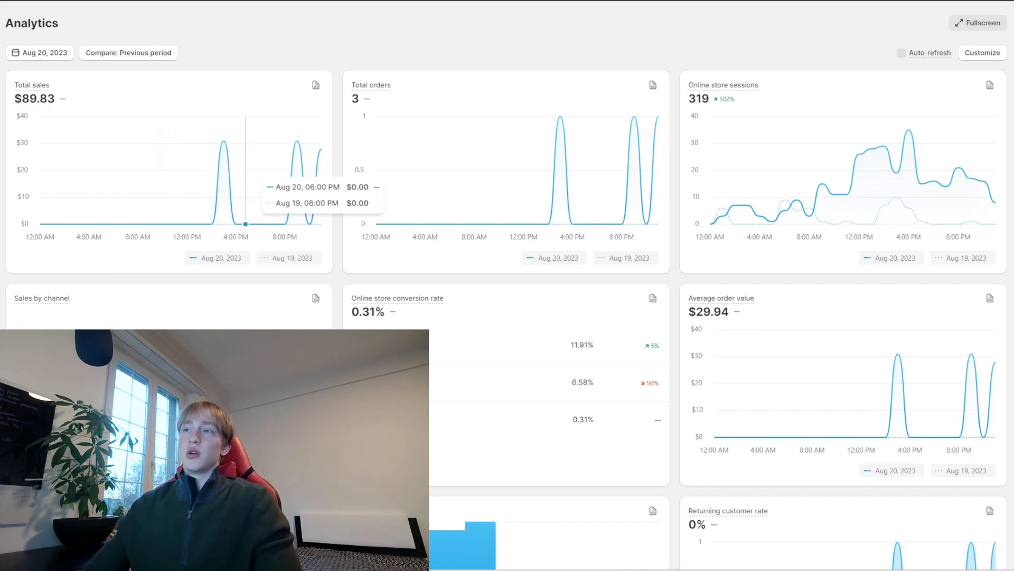
{"action": "mouse_move", "coordinate": [310, 223]}
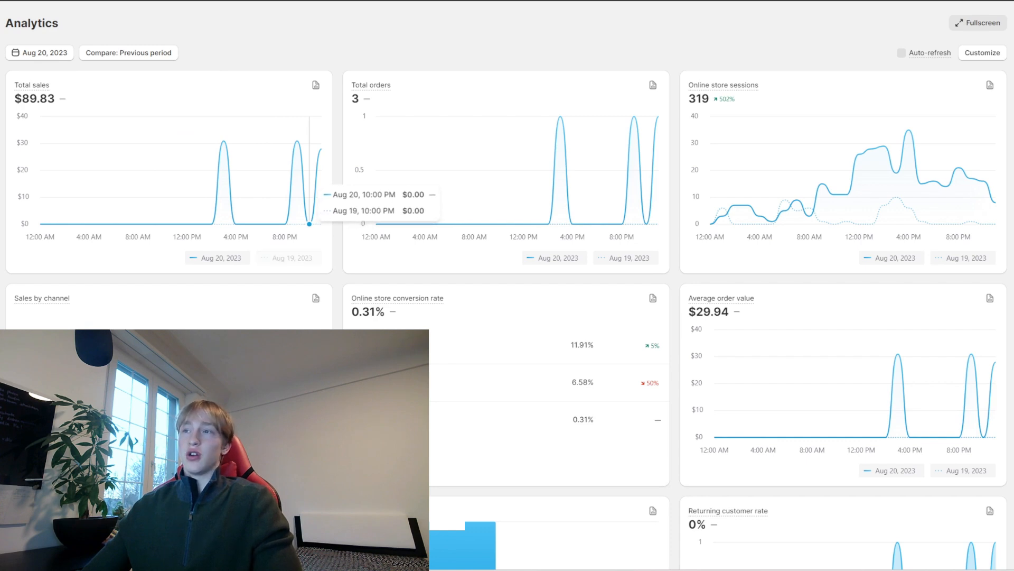
{"action": "mouse_move", "coordinate": [267, 223]}
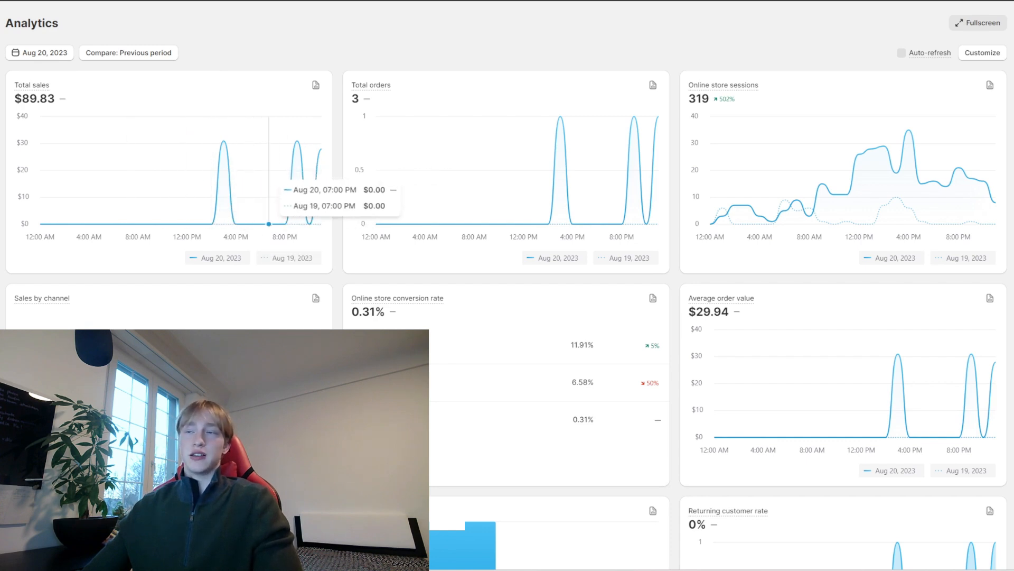
{"action": "mouse_move", "coordinate": [212, 223]}
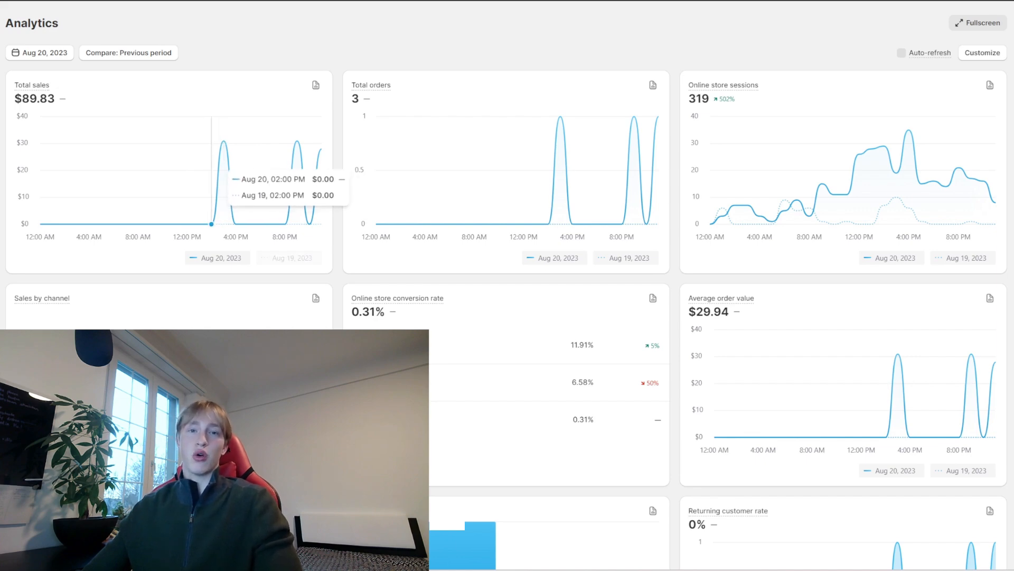
Advance the daily analytics report from Aug 20 to Aug 21, 2023 ($176.67 total sales)
{"action": "left_click", "coordinate": [39, 53]}
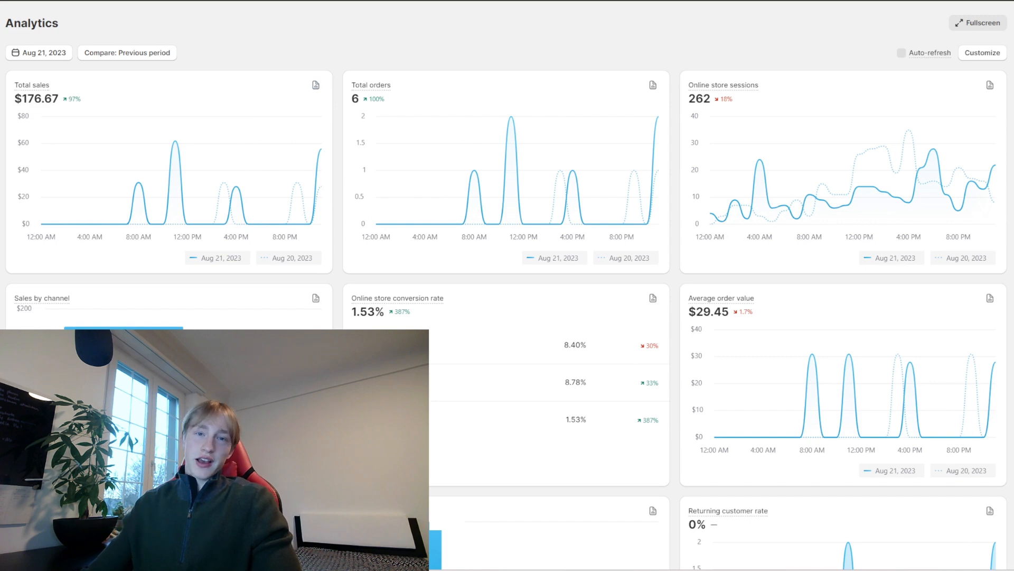
{"action": "mouse_move", "coordinate": [248, 223]}
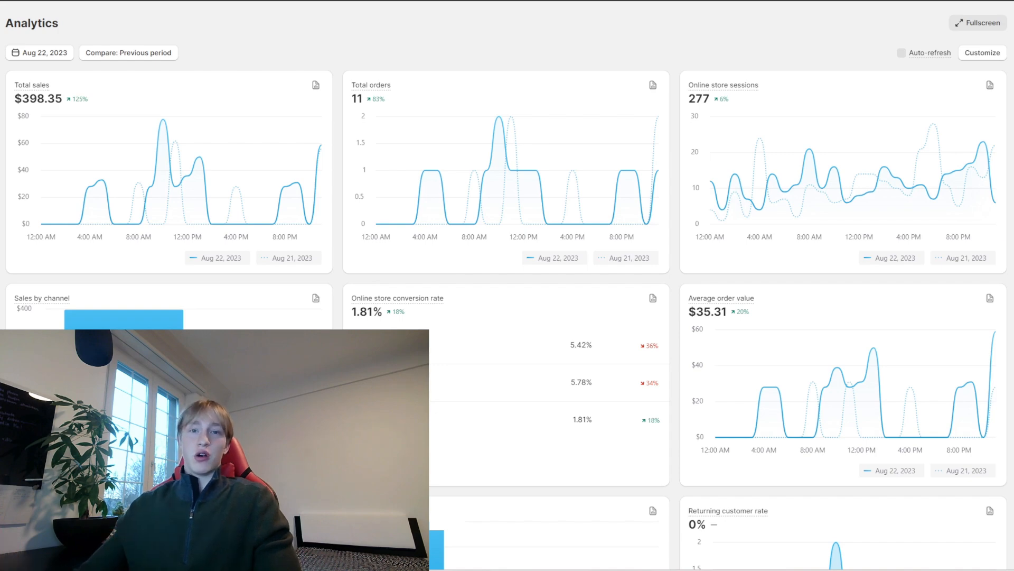
Advance the daily report day by day to Aug 25, 2023, showing $325.41 sales and 11 orders
{"action": "left_click", "coordinate": [39, 53]}
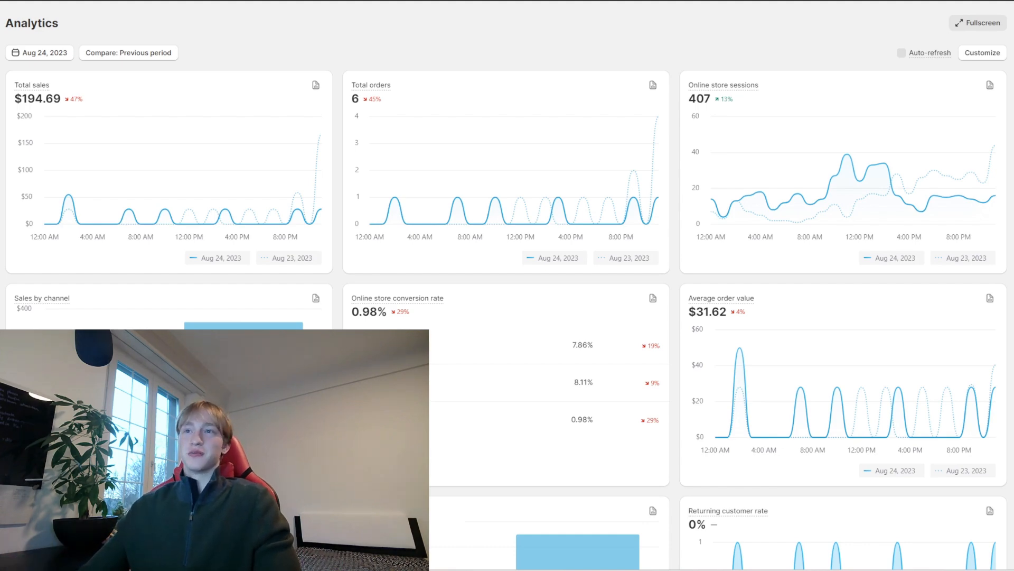
{"action": "left_click", "coordinate": [39, 53]}
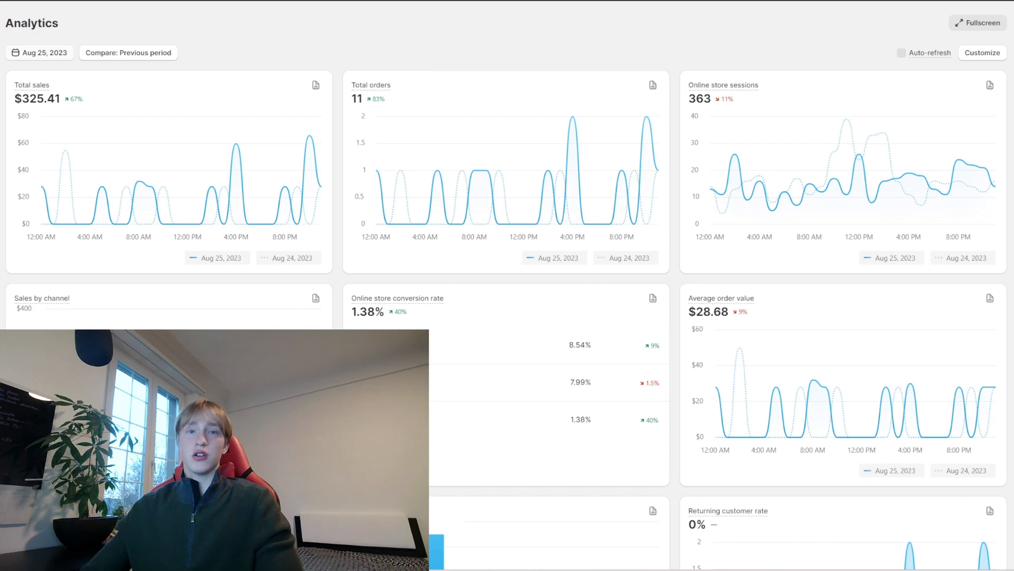
Show Aug 26, then the Aug 20–Aug 27, 2023 week: $2,590.55 sales, 81 orders
{"action": "left_click", "coordinate": [39, 53]}
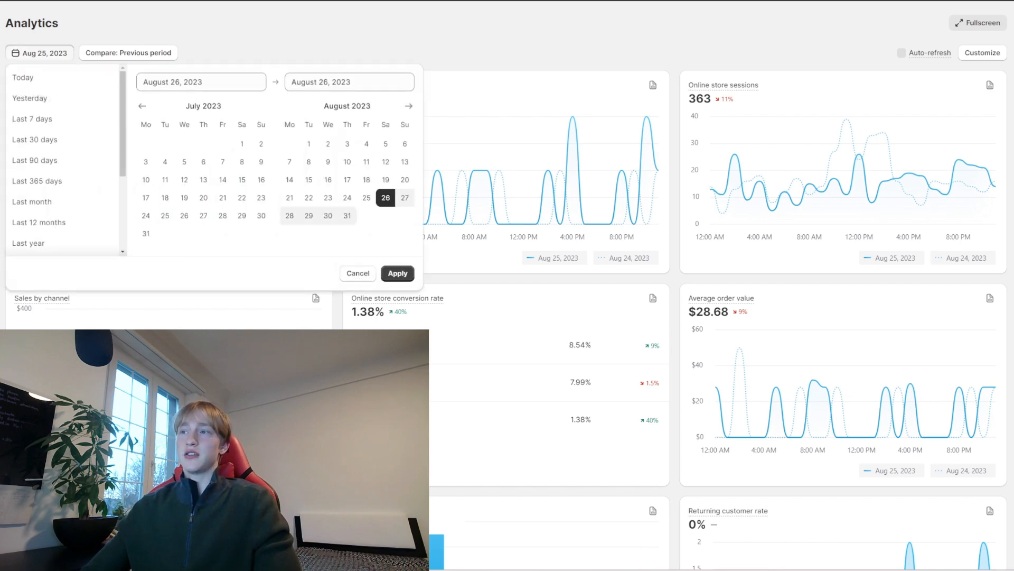
{"action": "left_click", "coordinate": [396, 273]}
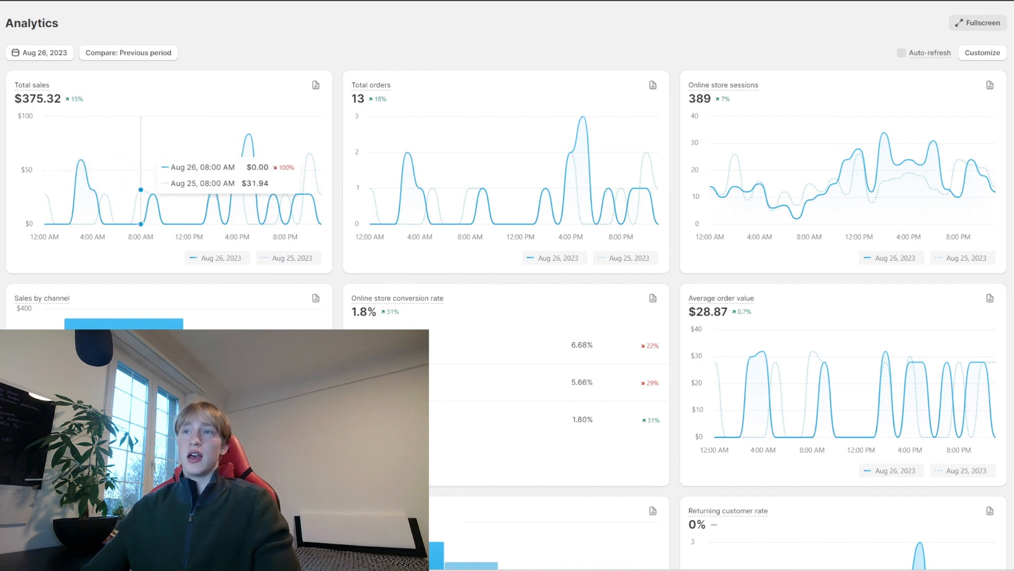
{"action": "left_click", "coordinate": [39, 53]}
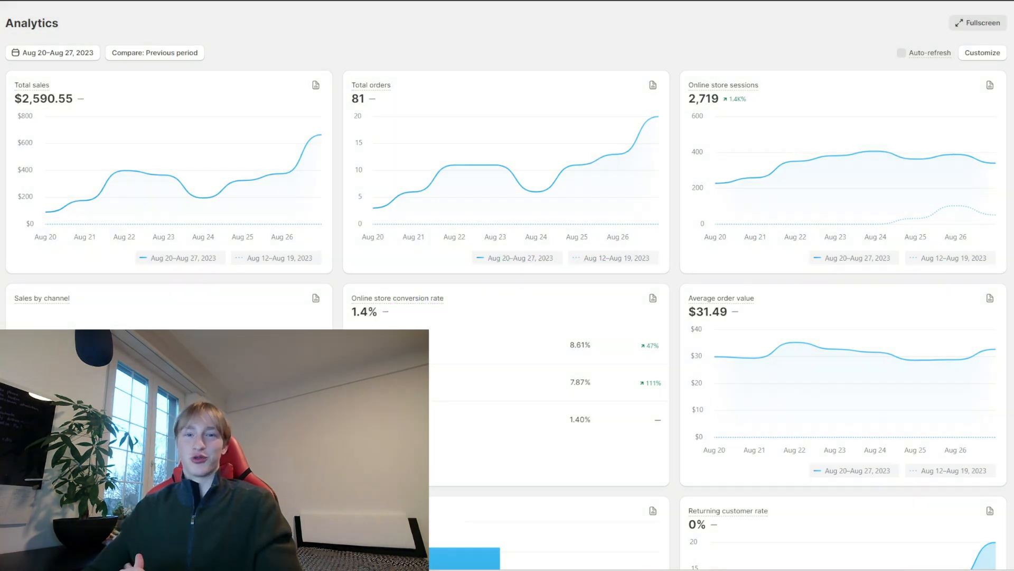
Show Aug 28–Sep 3, all of September, Oct 1–13, then Last month with $45,251.14 sales
{"action": "left_click", "coordinate": [52, 53]}
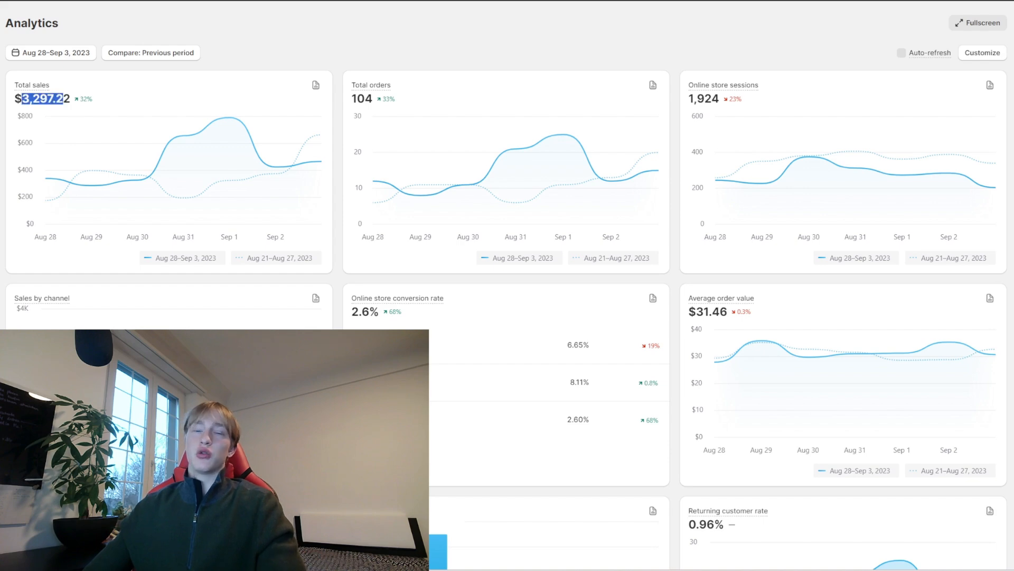
{"action": "left_click", "coordinate": [50, 53]}
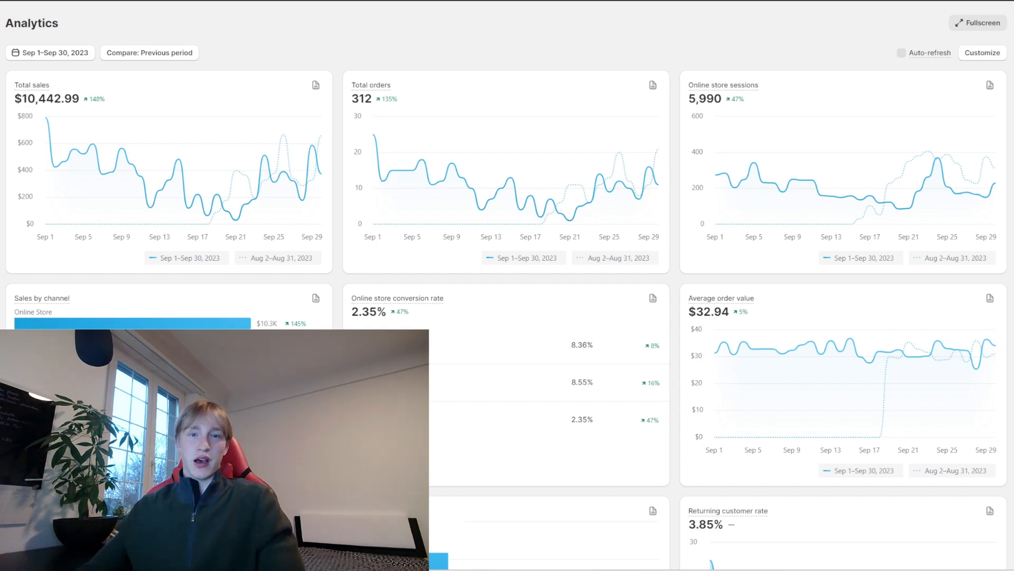
{"action": "left_click", "coordinate": [50, 52]}
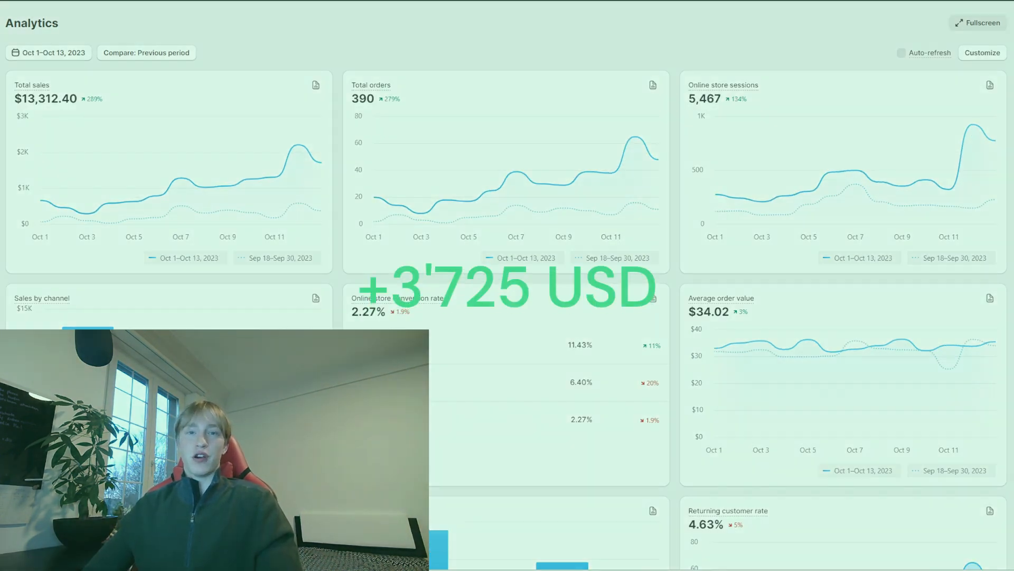
{"action": "left_click", "coordinate": [47, 53]}
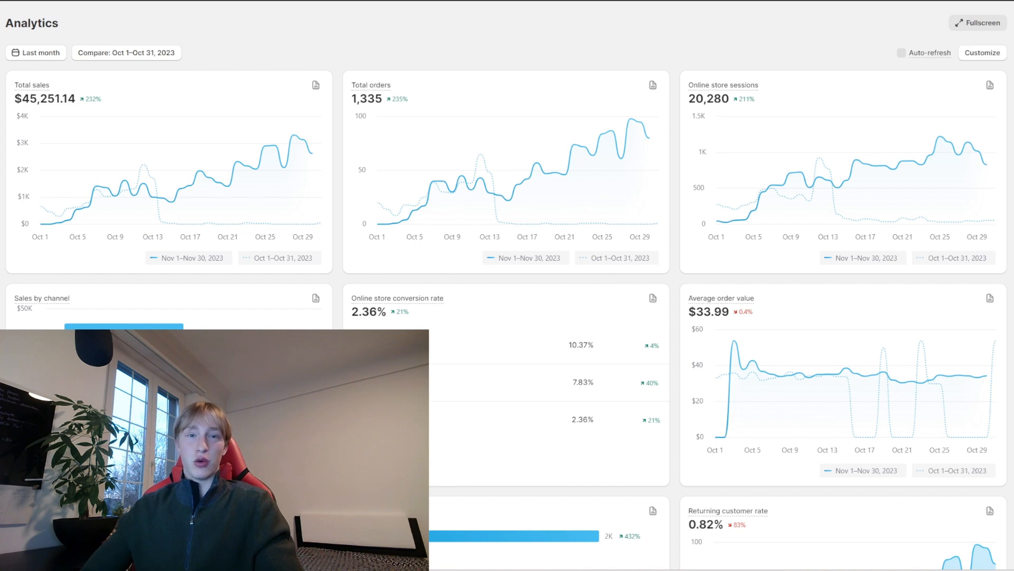